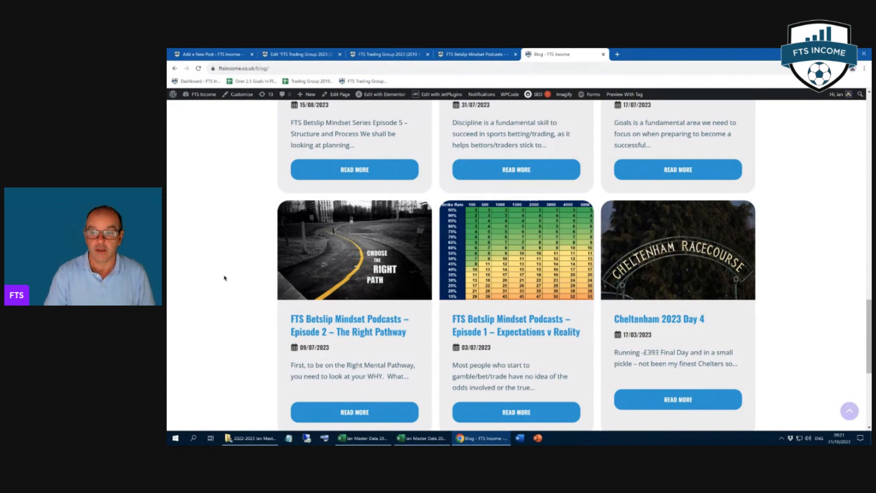
- Scroll the 90-minute match sheet so the Match Odds columns sit beside the Results and expected-goals figures
{"action": "scroll", "scroll_direction": "up", "scroll_amount": 3}
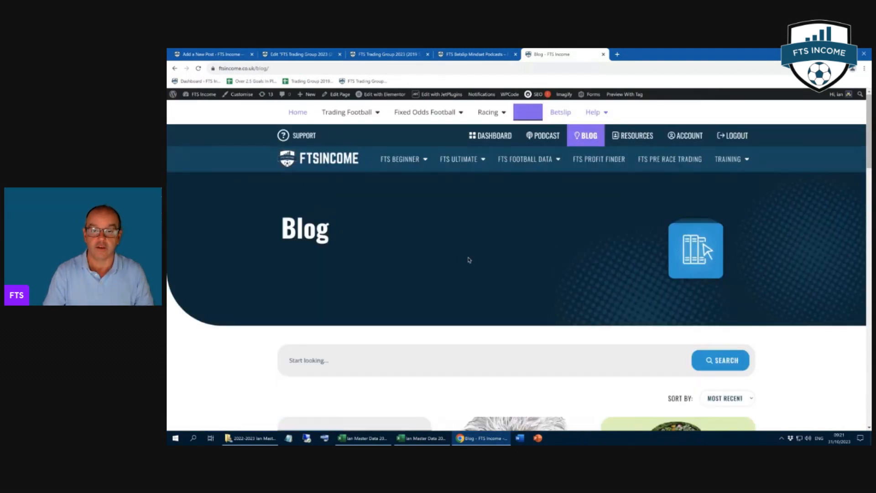
{"action": "mouse_move", "coordinate": [637, 135]}
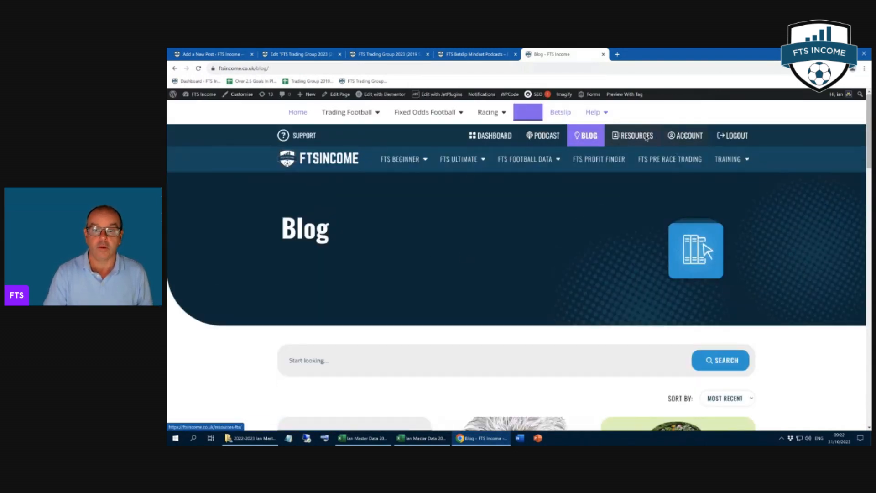
{"action": "mouse_move", "coordinate": [669, 159]}
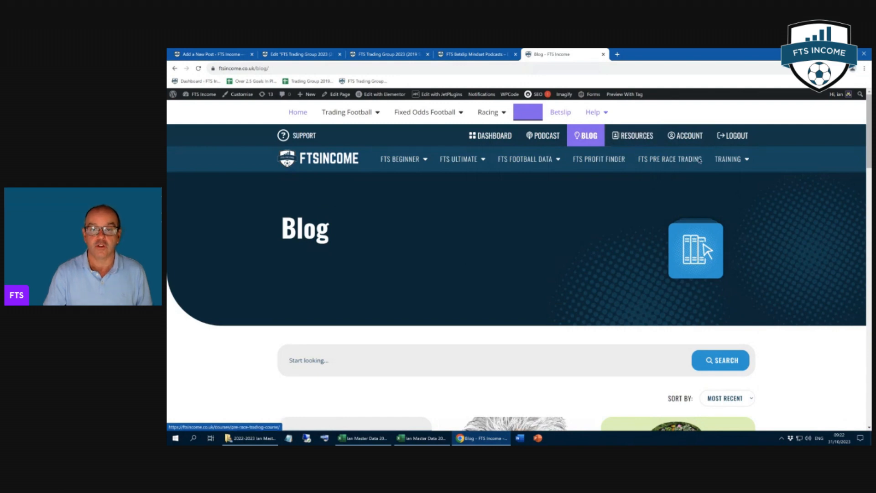
{"action": "scroll", "scroll_direction": "down", "scroll_amount": 3}
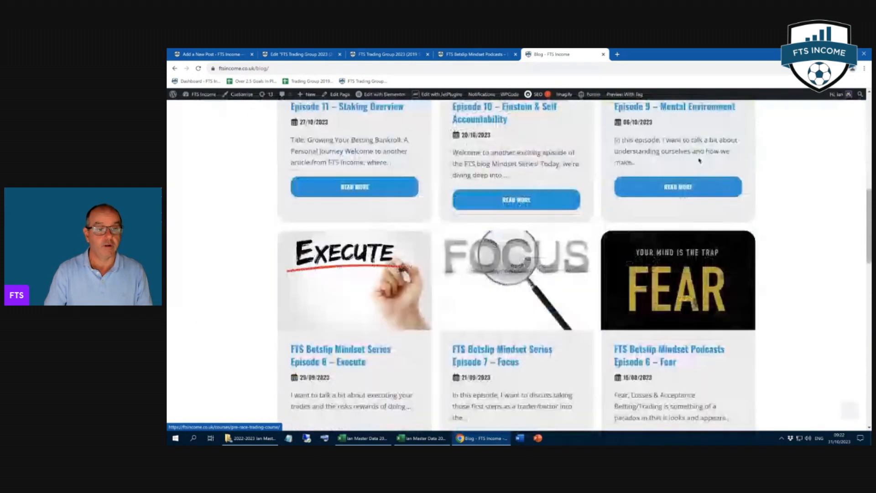
{"action": "scroll", "scroll_direction": "down", "scroll_amount": 3}
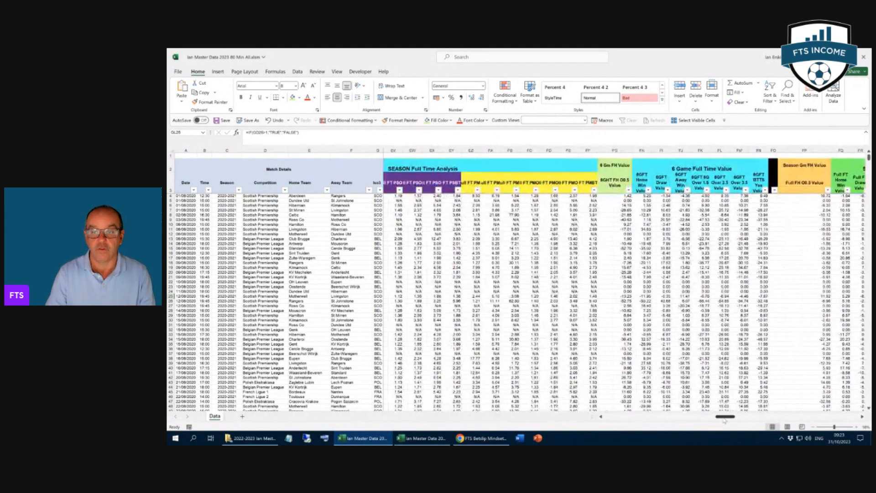
{"action": "scroll", "scroll_direction": "right", "scroll_amount": 3}
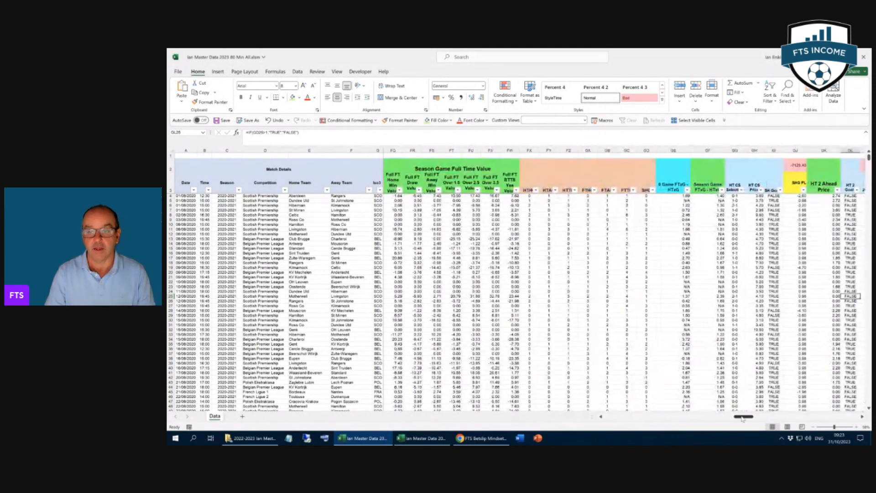
{"action": "scroll", "scroll_direction": "right", "scroll_amount": 3}
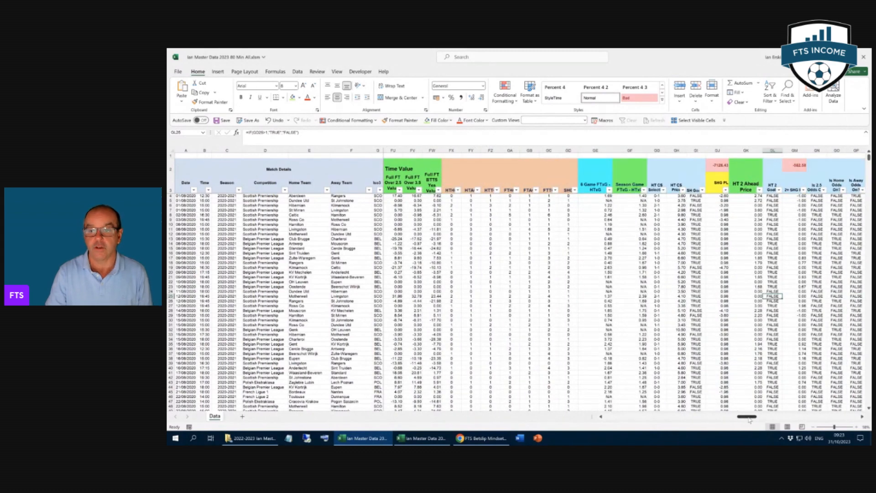
{"action": "scroll", "scroll_direction": "right", "scroll_amount": 3}
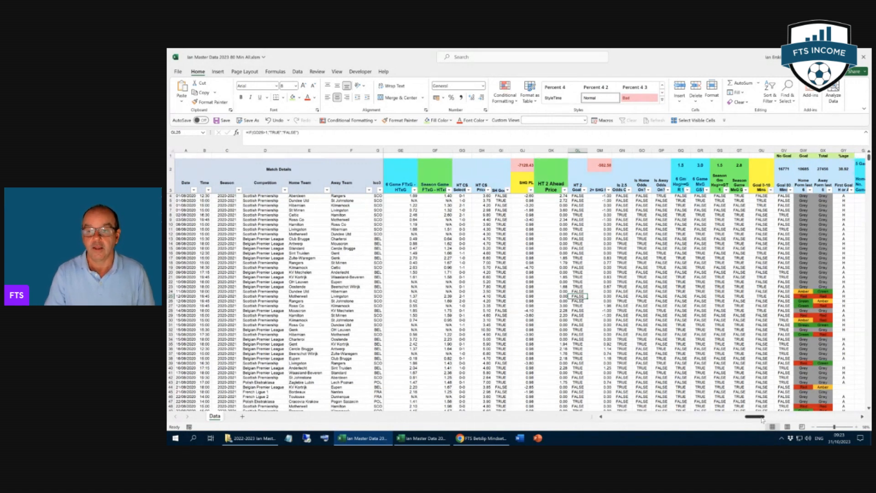
{"action": "scroll", "scroll_direction": "right", "scroll_amount": 3}
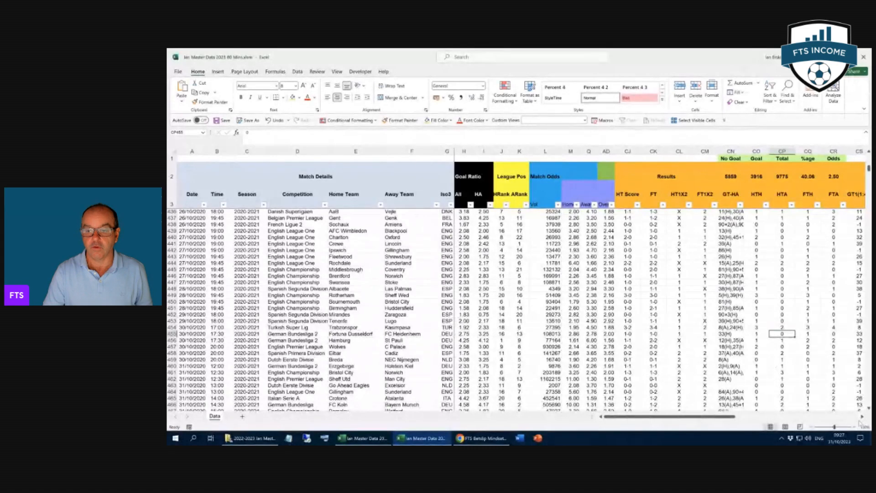
{"action": "scroll", "scroll_direction": "right", "scroll_amount": 3}
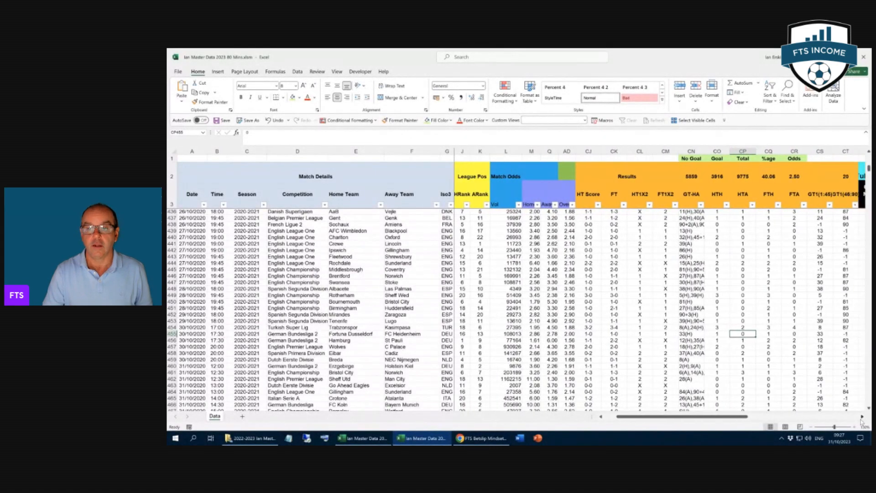
{"action": "scroll", "scroll_direction": "right", "scroll_amount": 3}
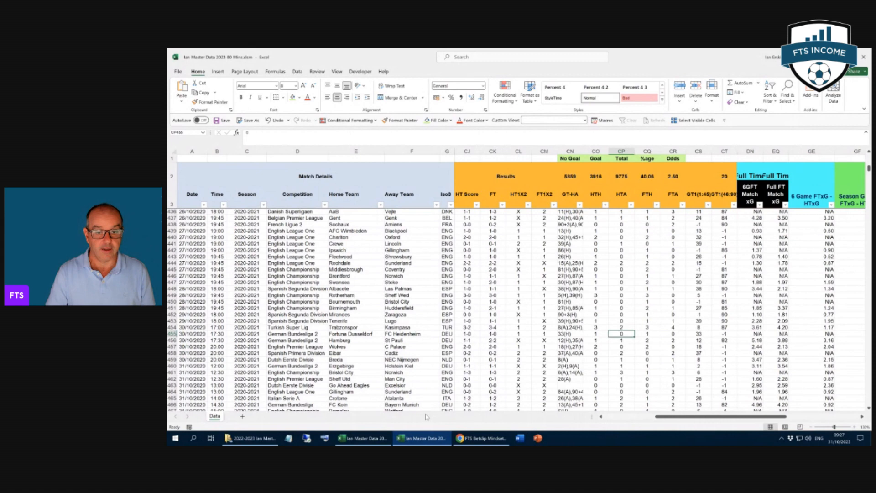
{"action": "left_click", "coordinate": [422, 438]}
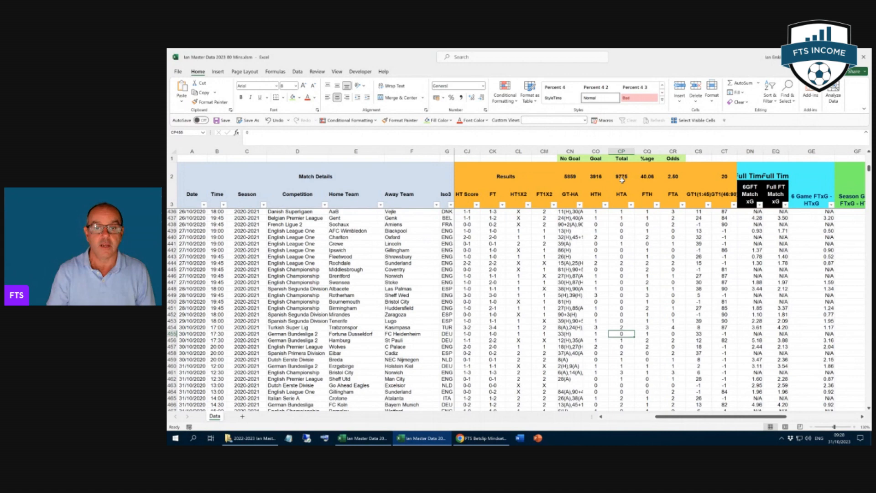
{"action": "mouse_move", "coordinate": [631, 184]}
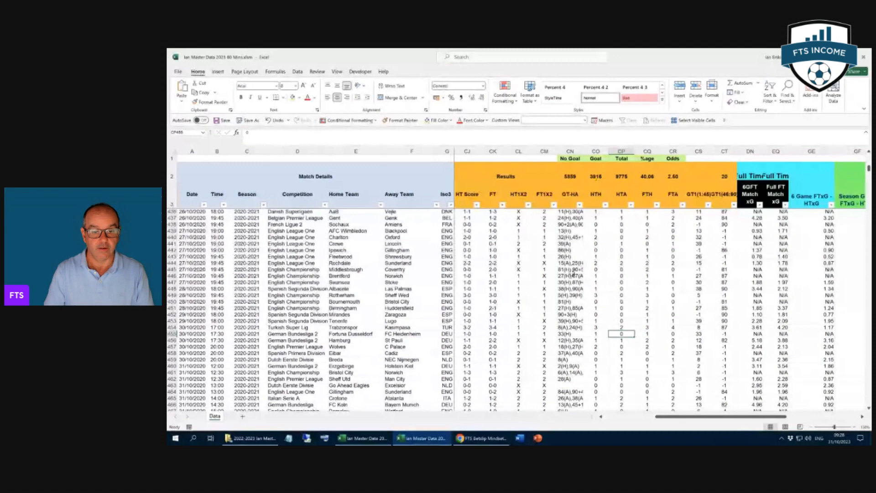
{"action": "mouse_move", "coordinate": [363, 437]}
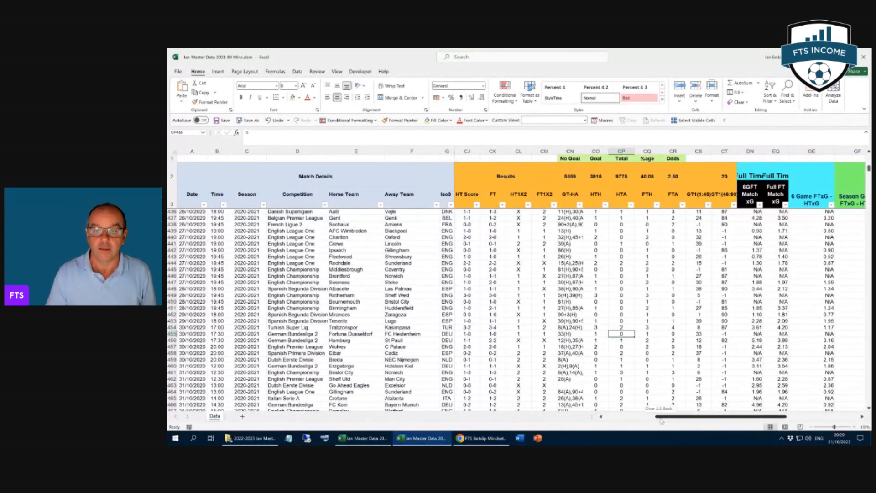
{"action": "scroll", "scroll_direction": "left", "scroll_amount": 3}
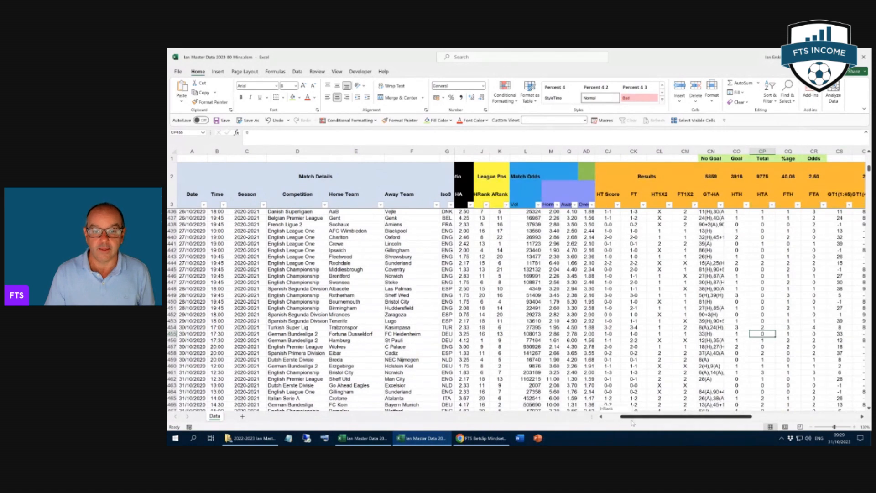
{"action": "scroll", "scroll_direction": "right", "scroll_amount": 3}
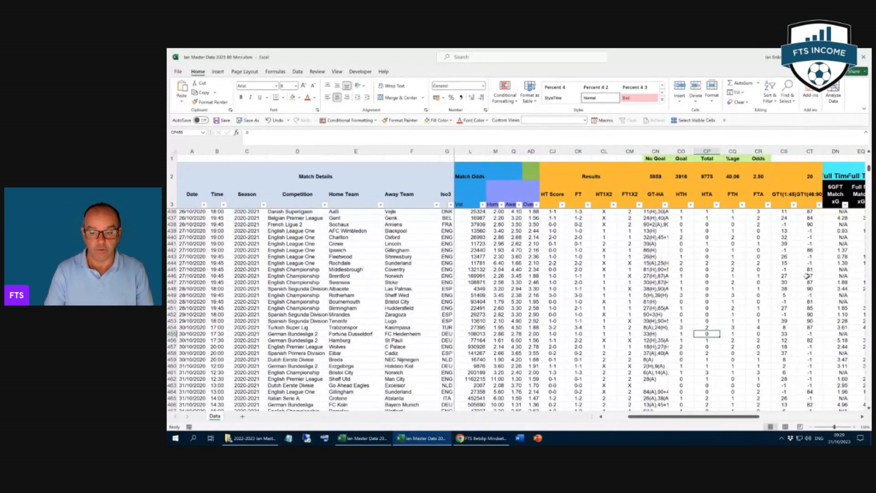
- Scroll down the filtered data and select a first run of -1 results in column CT
{"action": "scroll", "scroll_direction": "down", "scroll_amount": 3}
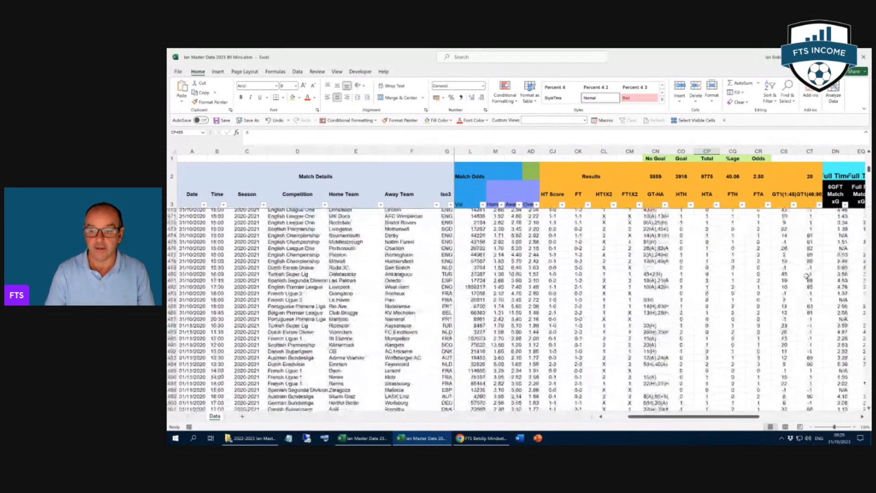
{"action": "scroll", "scroll_direction": "down", "scroll_amount": 3}
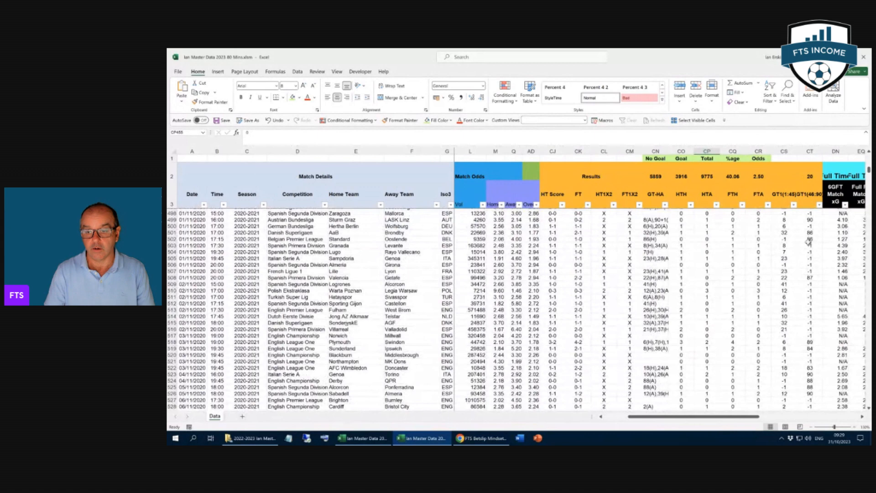
{"action": "left_click_drag", "start_coordinate": [810, 239], "coordinate": [810, 332]}
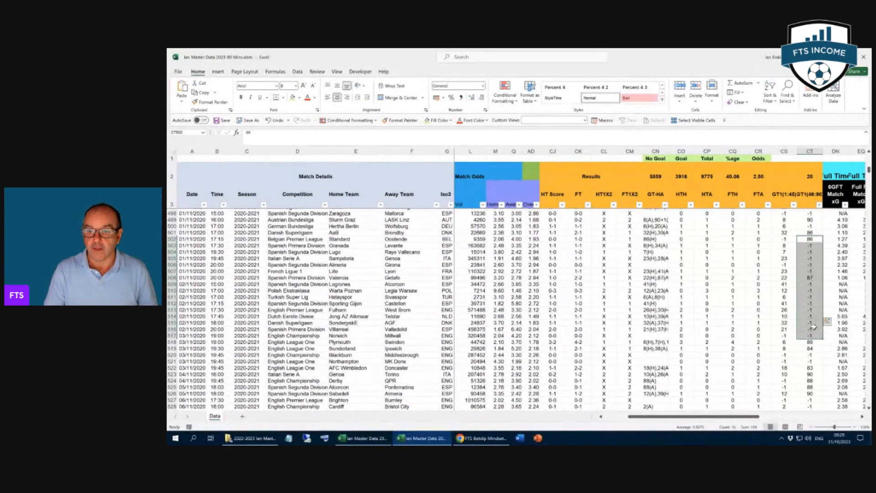
- Continue down into mid-December 2020 and measure a run of eleven consecutive -1 results in column CT
{"action": "scroll", "scroll_direction": "down", "scroll_amount": 3}
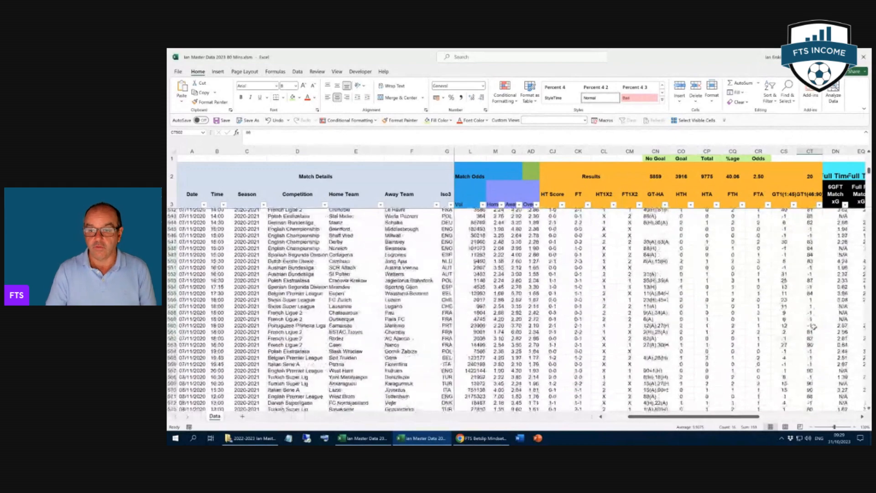
{"action": "scroll", "scroll_direction": "down", "scroll_amount": 3}
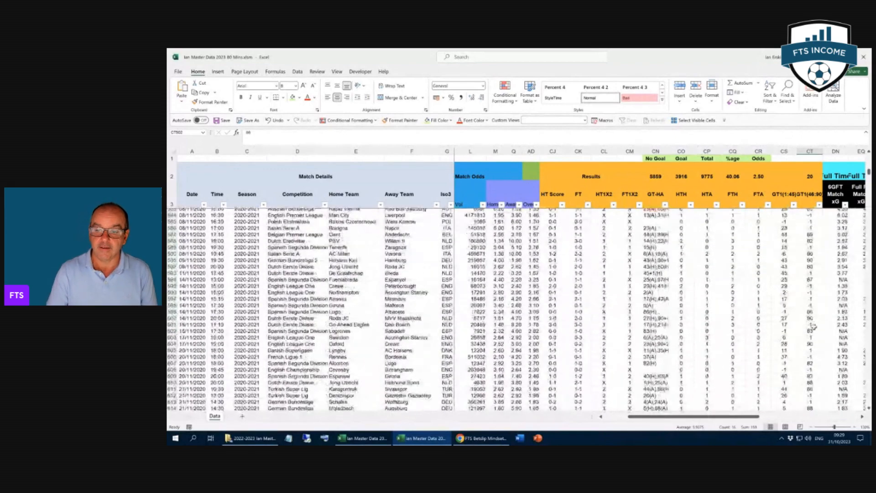
{"action": "scroll", "scroll_direction": "down", "scroll_amount": 3}
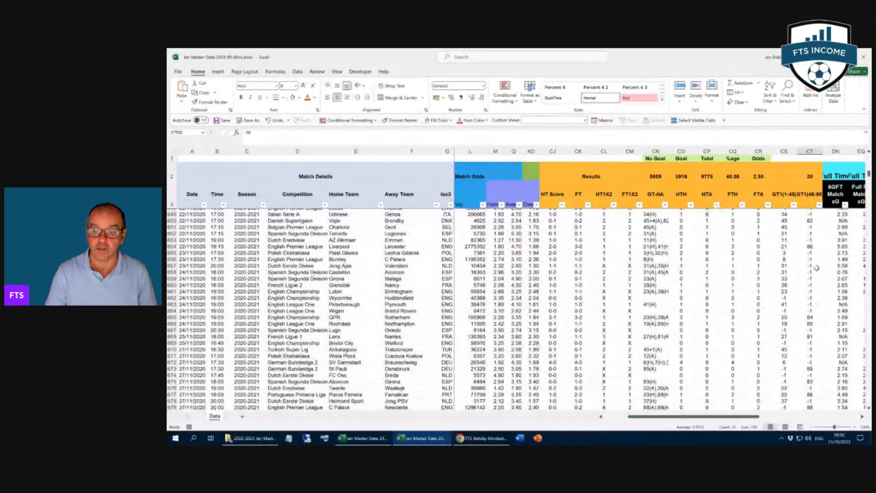
{"action": "scroll", "scroll_direction": "down", "scroll_amount": 3}
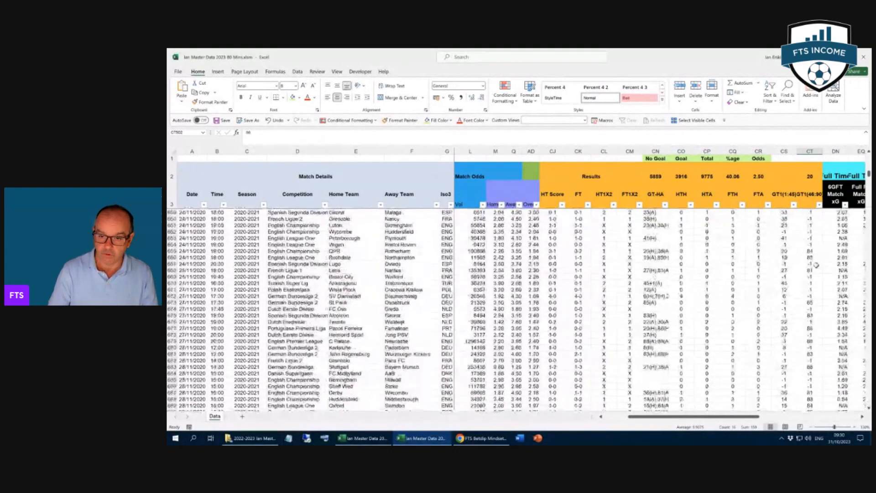
{"action": "scroll", "scroll_direction": "down", "scroll_amount": 3}
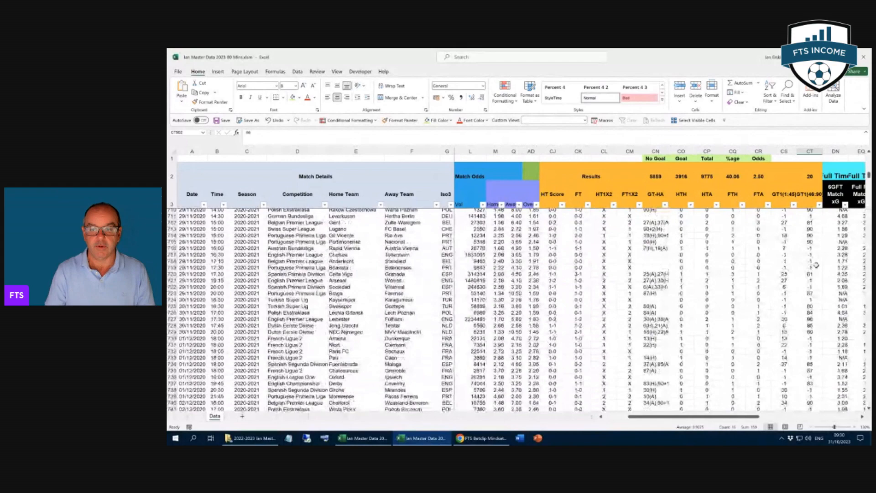
{"action": "scroll", "scroll_direction": "down", "scroll_amount": 3}
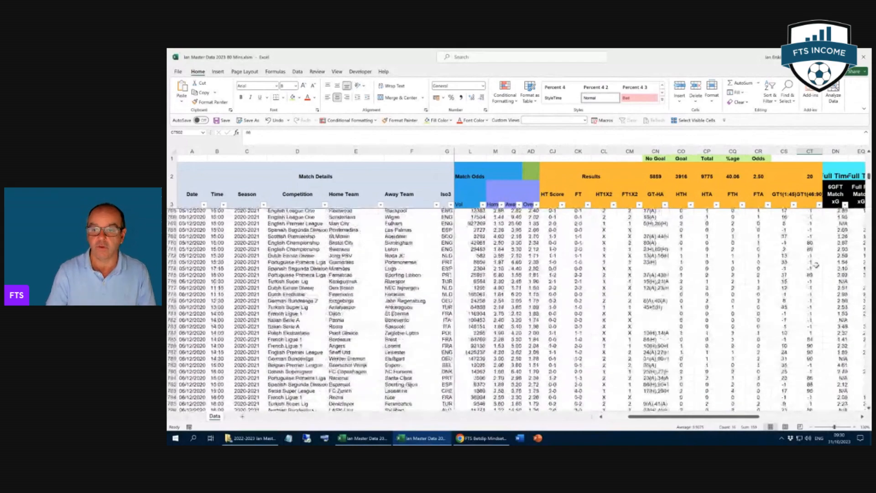
{"action": "scroll", "scroll_direction": "down", "scroll_amount": 3}
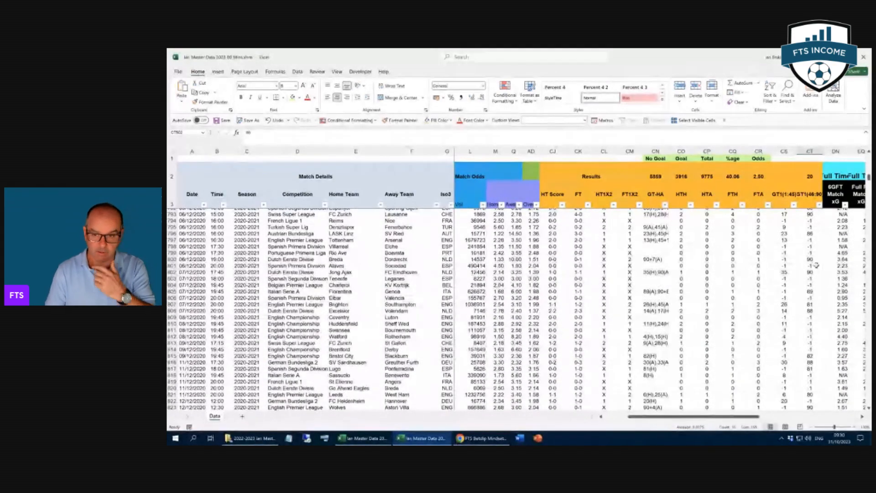
{"action": "scroll", "scroll_direction": "down", "scroll_amount": 3}
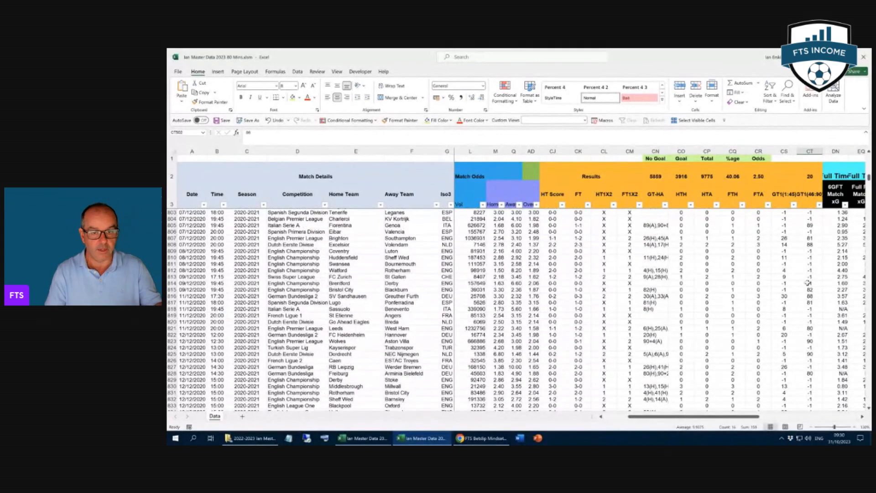
{"action": "scroll", "scroll_direction": "down", "scroll_amount": 3}
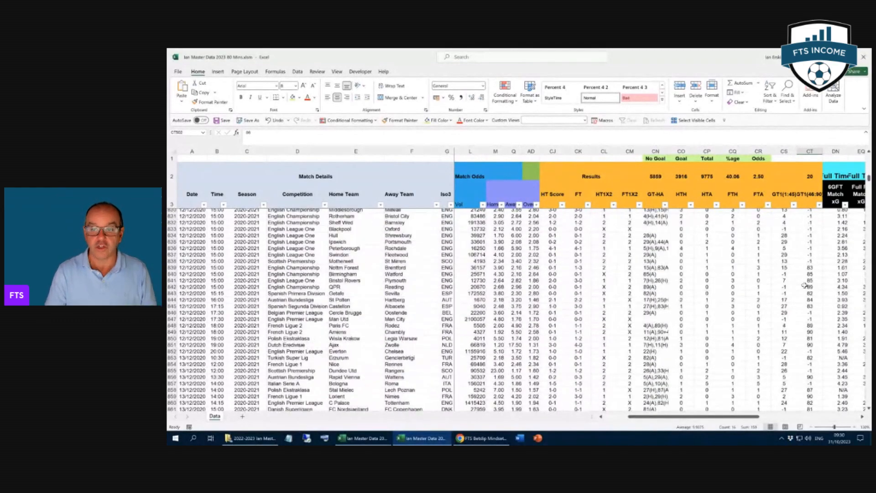
{"action": "scroll", "scroll_direction": "down", "scroll_amount": 3}
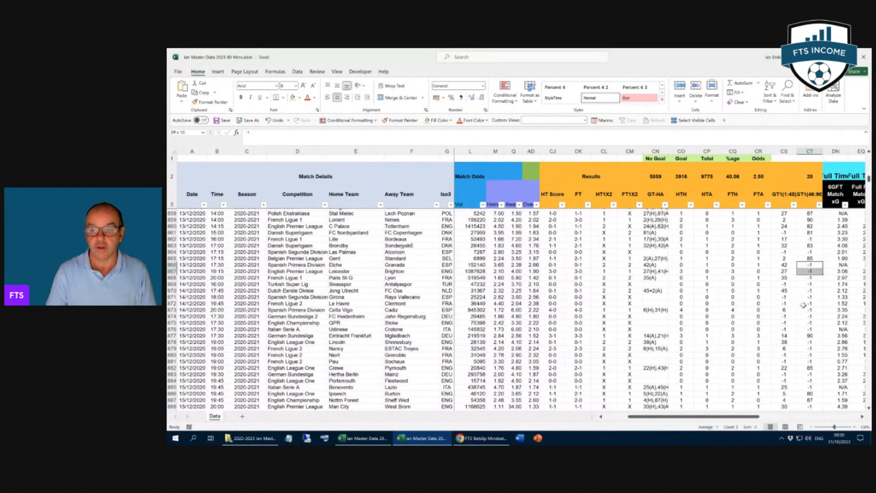
{"action": "left_click_drag", "start_coordinate": [810, 264], "coordinate": [810, 330]}
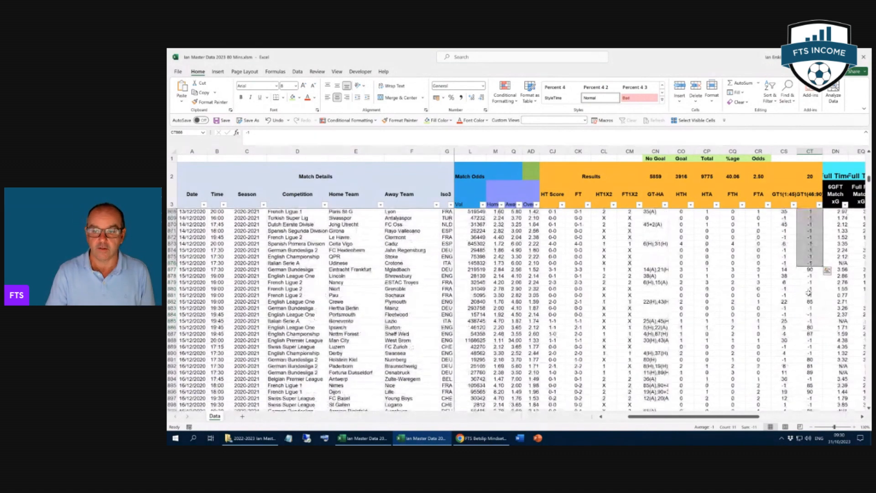
{"action": "scroll", "scroll_direction": "down", "scroll_amount": 3}
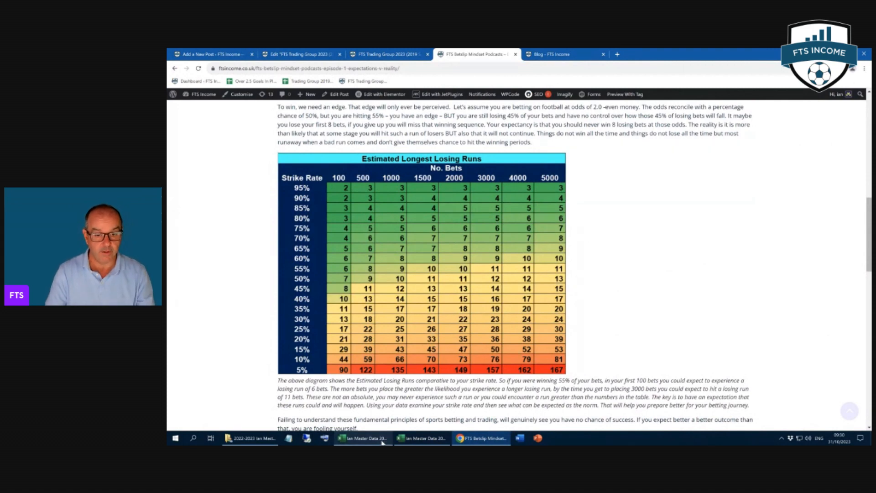
{"action": "mouse_move", "coordinate": [422, 438]}
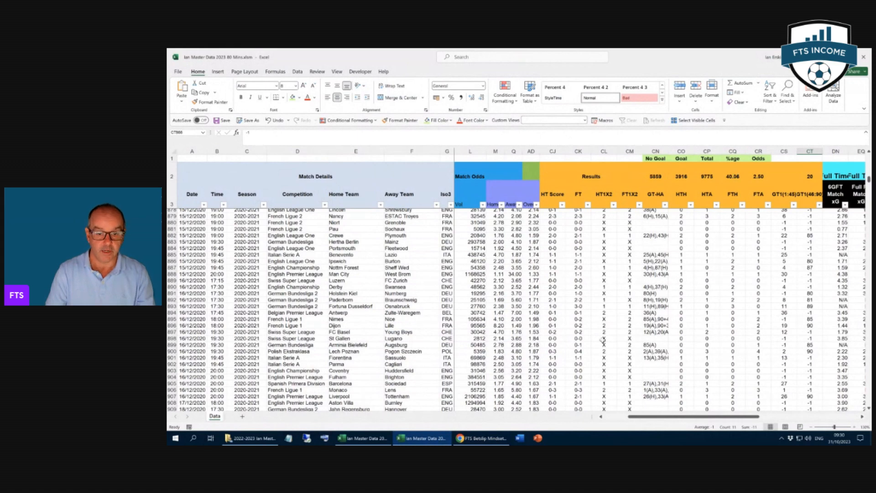
{"action": "mouse_move", "coordinate": [482, 438]}
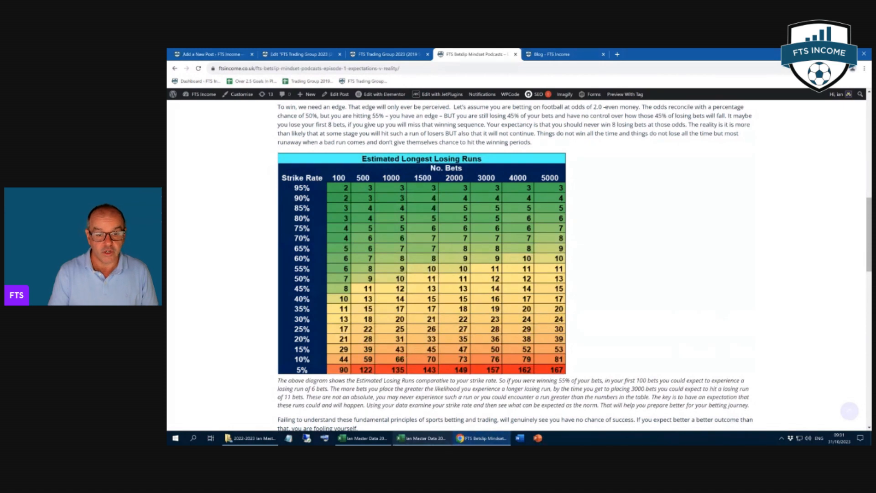
{"action": "mouse_move", "coordinate": [420, 437]}
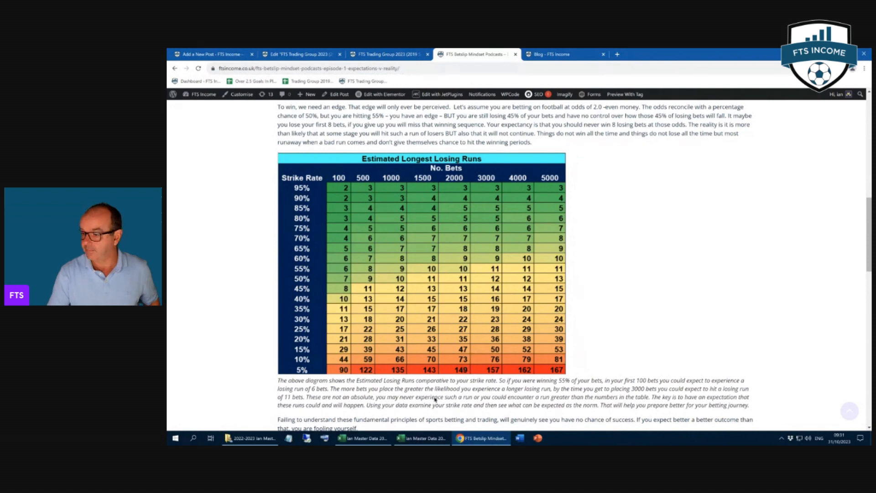
{"action": "mouse_move", "coordinate": [421, 438]}
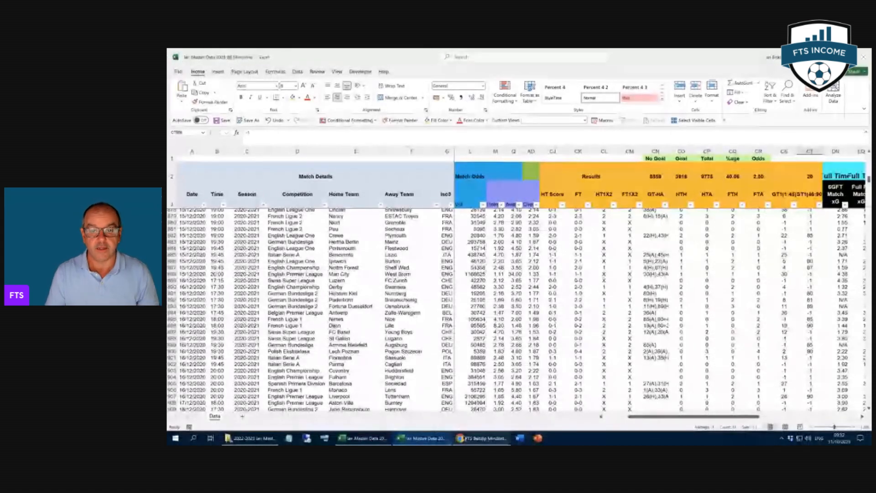
- Filter Home Win Back odds to greater than or equal to 1.01 and less than or equal to 1.99
{"action": "left_click", "coordinate": [482, 437]}
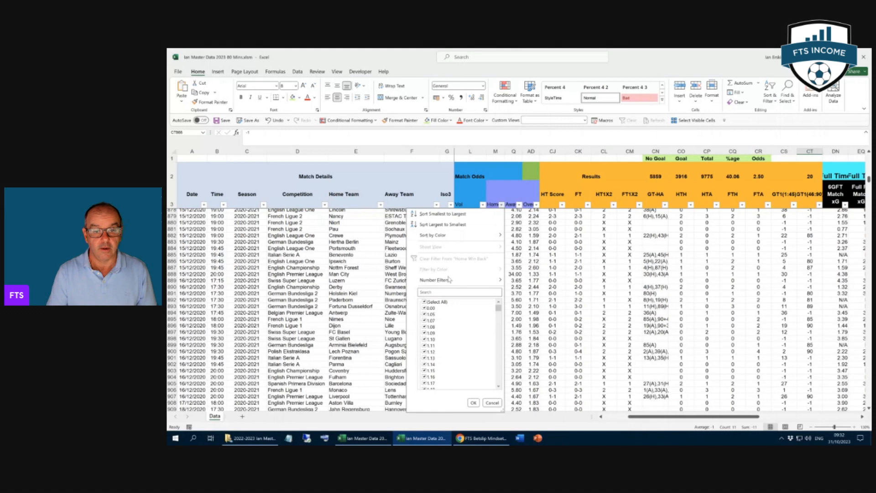
{"action": "left_click", "coordinate": [434, 279]}
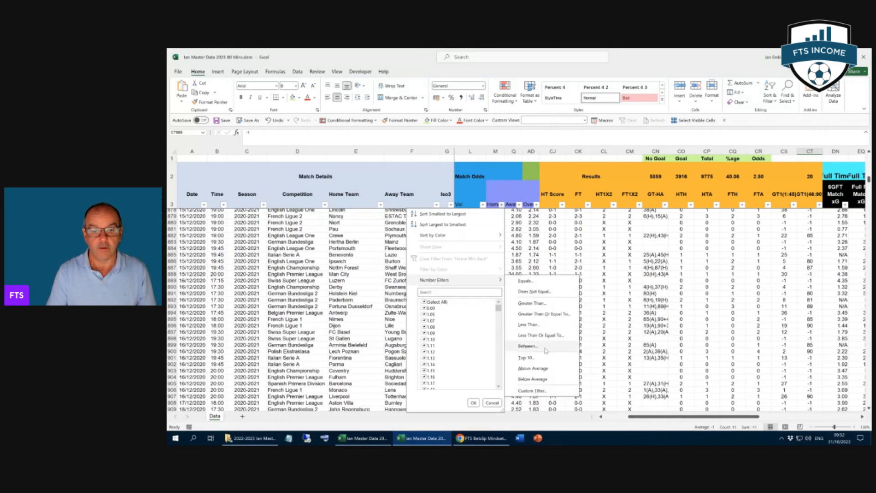
{"action": "left_click", "coordinate": [526, 345]}
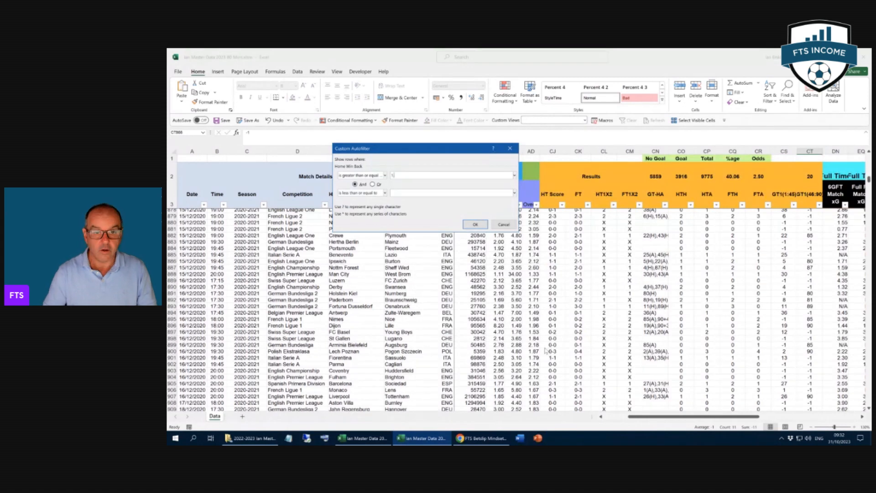
{"action": "type", "text": ".0"}
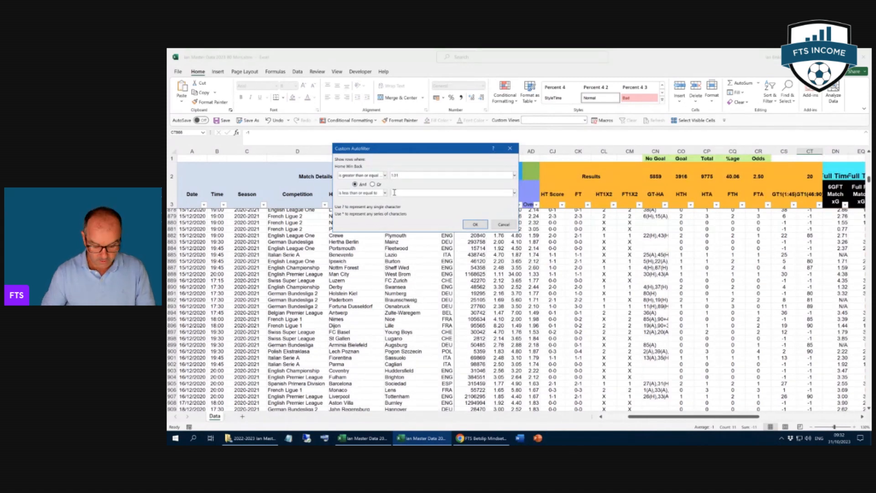
{"action": "type", "text": "1.99"}
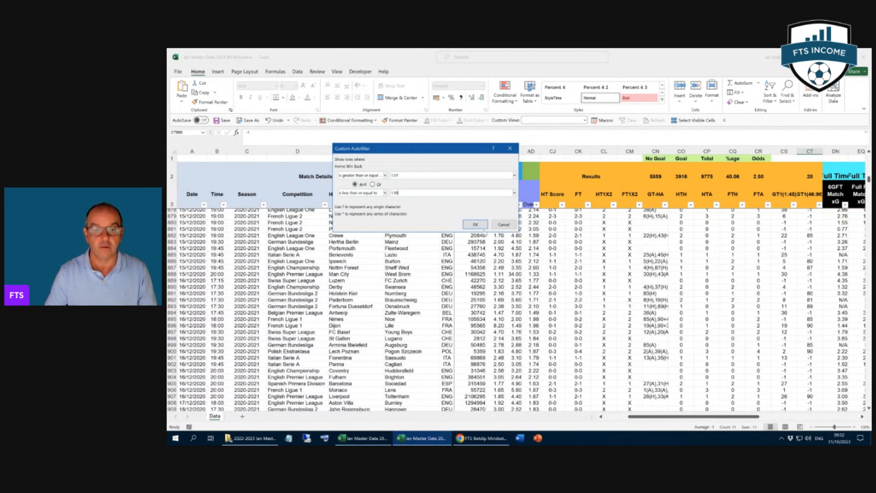
{"action": "left_click", "coordinate": [475, 225]}
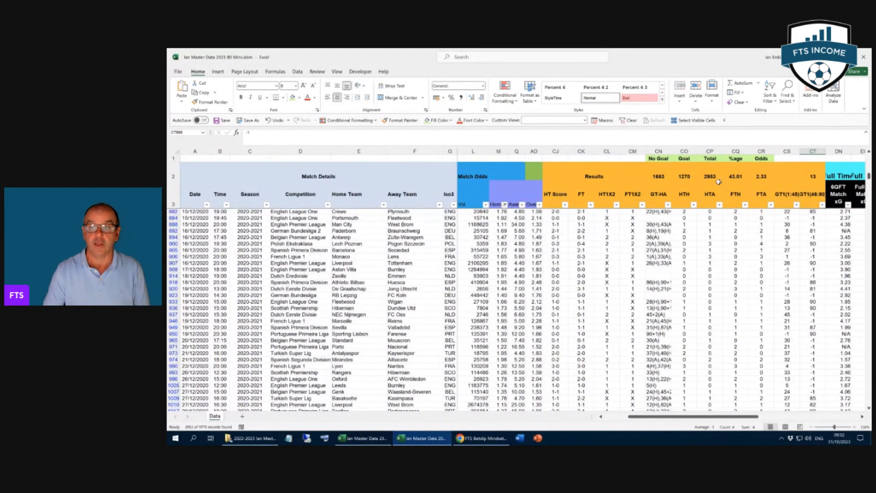
{"action": "mouse_move", "coordinate": [733, 182]}
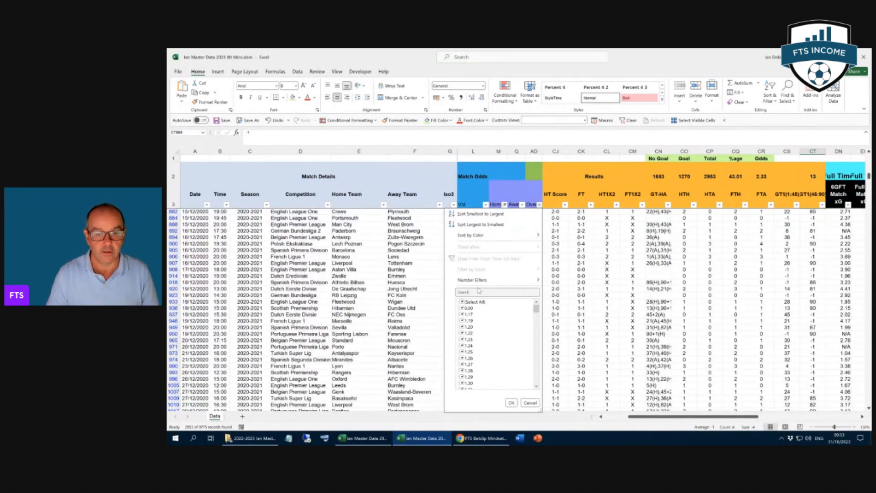
- Filter Over 2.5 Back odds to greater than or equal to 1.01 and less than or equal to 1.99
{"action": "left_click", "coordinate": [472, 281]}
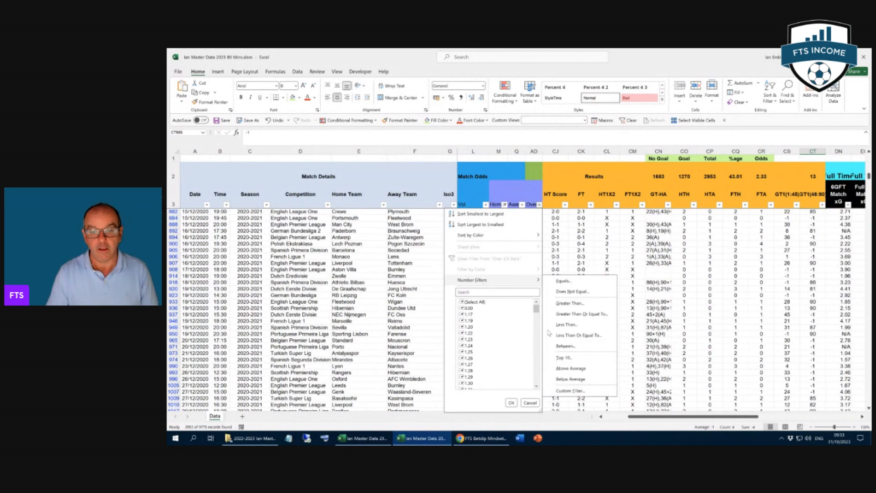
{"action": "left_click", "coordinate": [581, 313]}
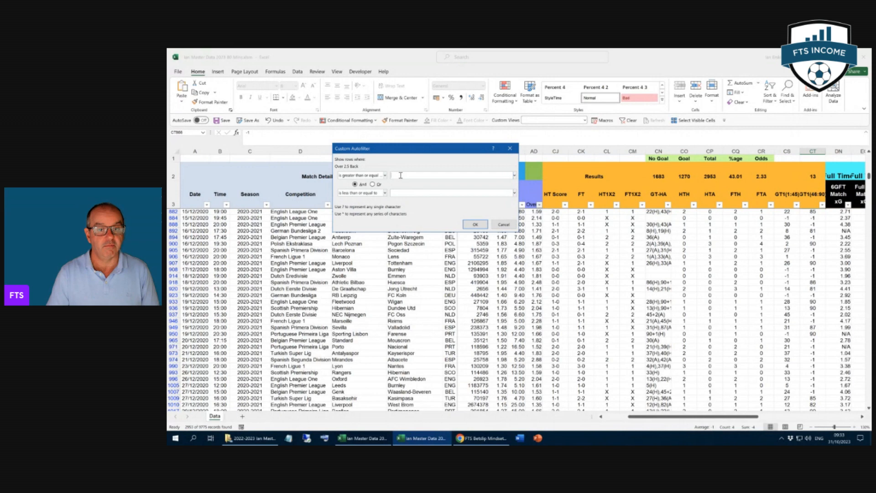
{"action": "type", "text": "1"}
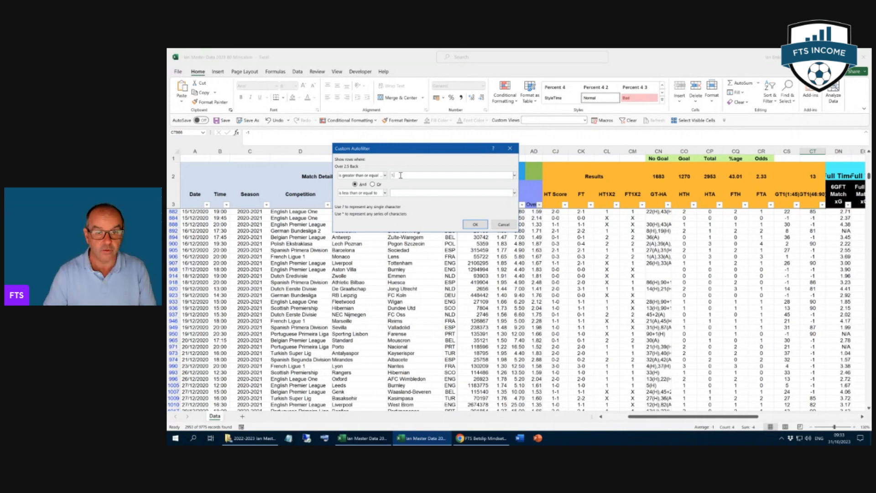
{"action": "type", "text": ".01"}
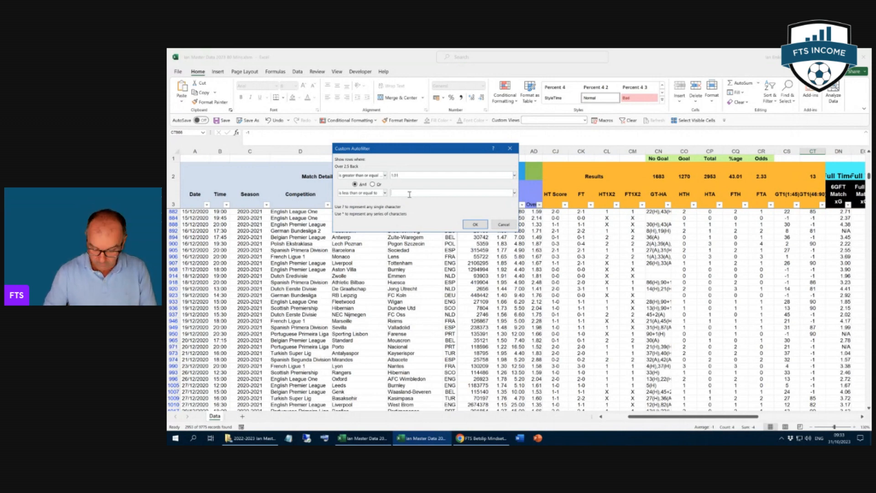
{"action": "type", "text": "1.99"}
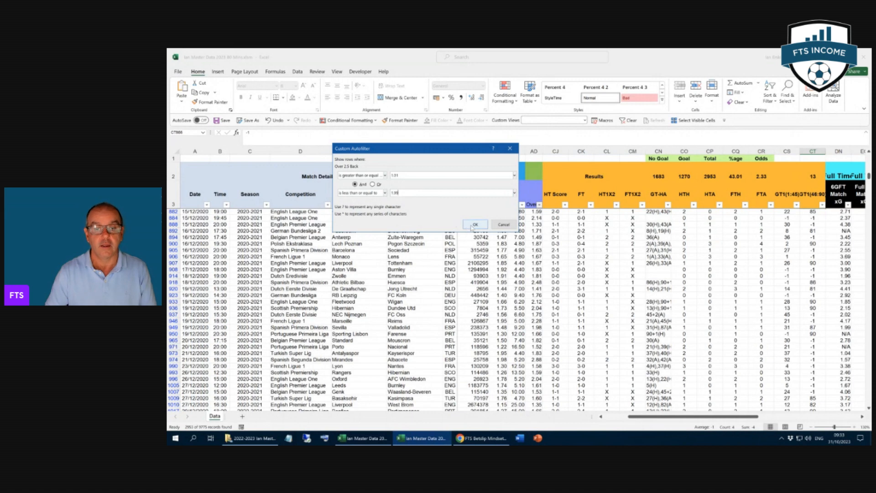
{"action": "left_click", "coordinate": [475, 224]}
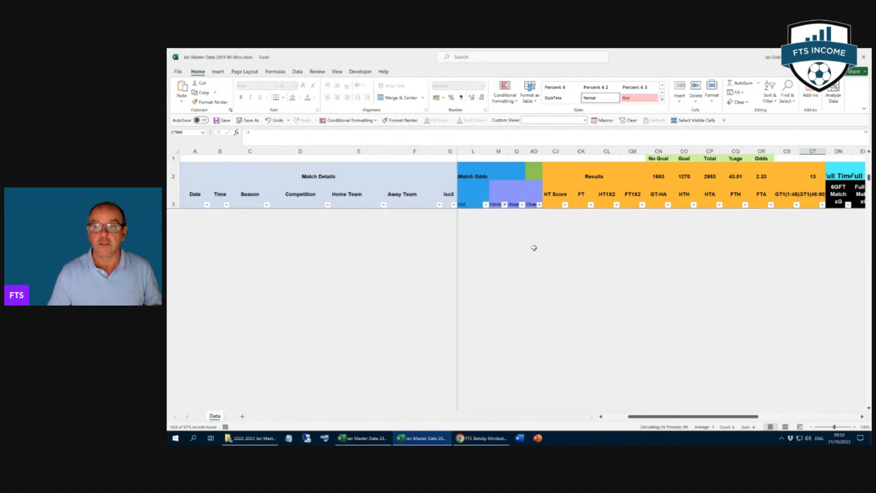
{"action": "mouse_move", "coordinate": [542, 238]}
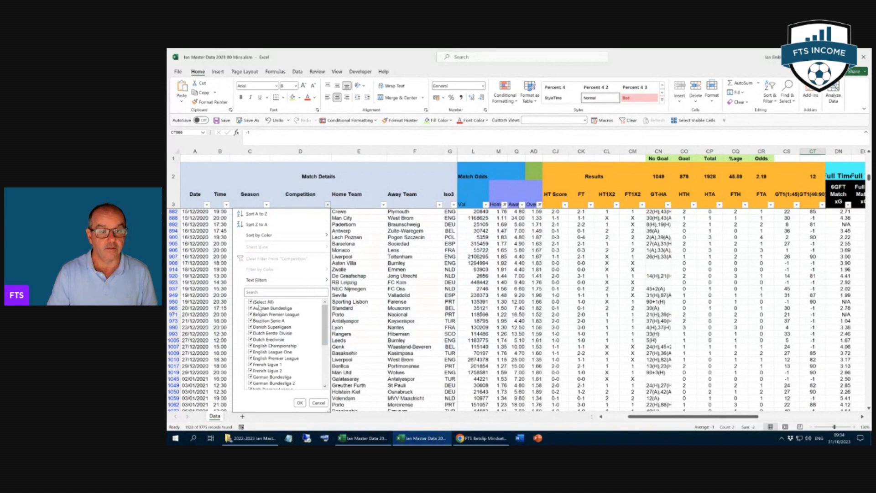
- Filter the Competition column to English Premier League only
{"action": "left_click", "coordinate": [262, 301]}
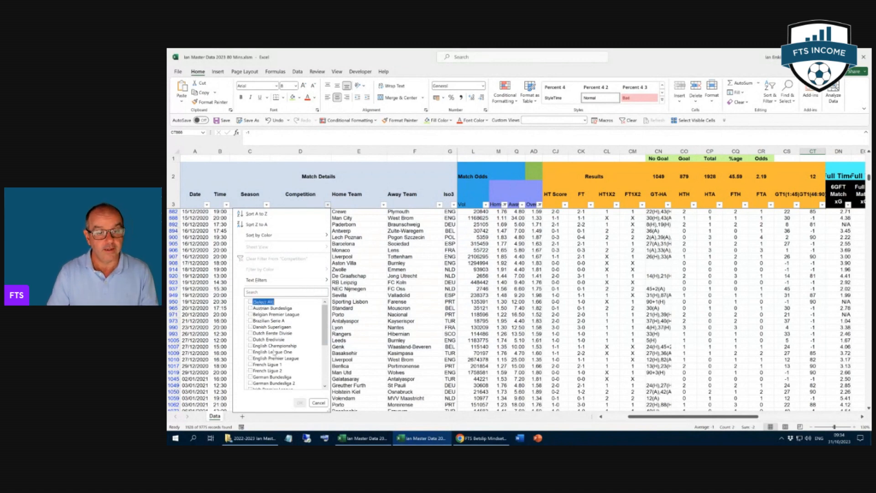
{"action": "left_click", "coordinate": [252, 357]}
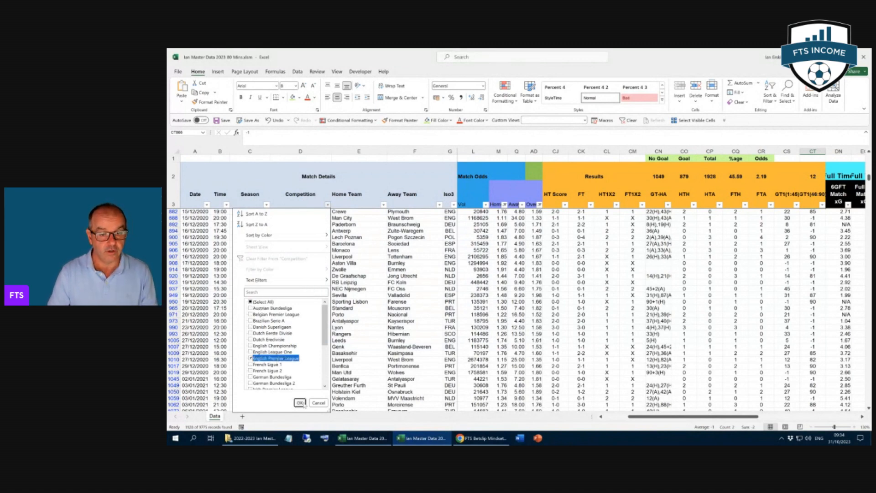
{"action": "left_click", "coordinate": [301, 402]}
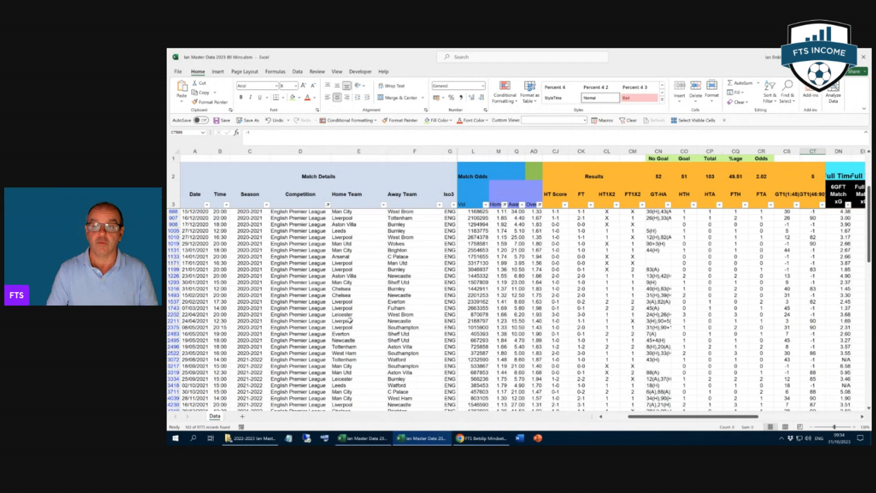
{"action": "scroll", "scroll_direction": "up", "scroll_amount": 3}
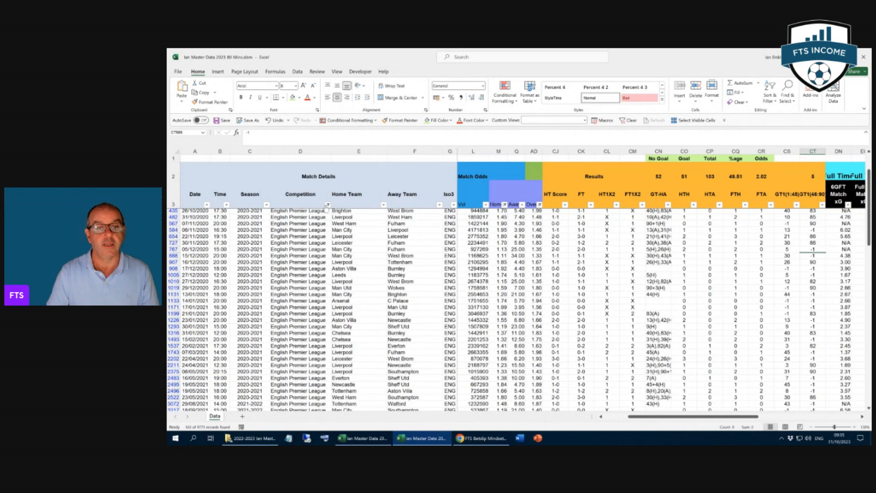
- Reopen the Competition filter and adjust the selected league, reapplying it
{"action": "left_click", "coordinate": [326, 204]}
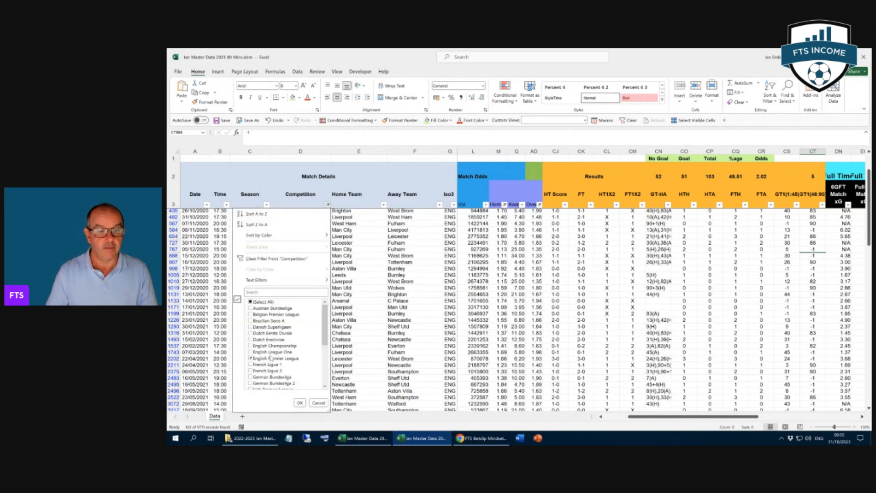
{"action": "left_click", "coordinate": [275, 358]}
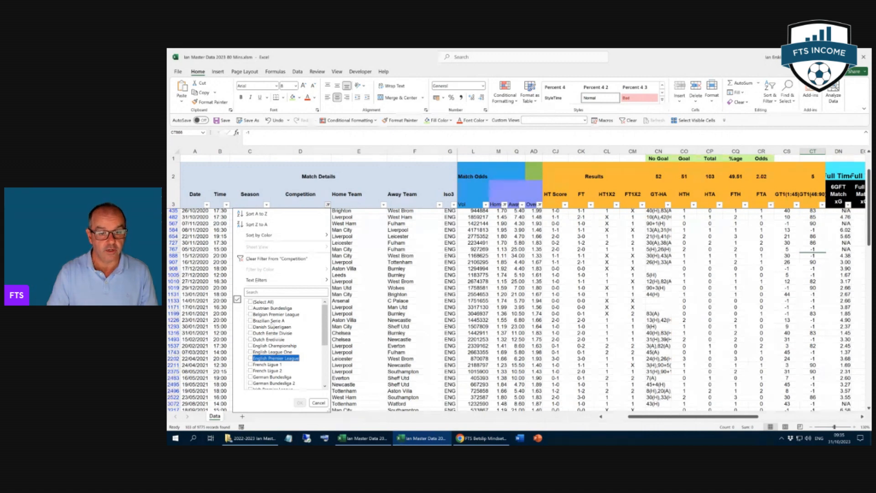
{"action": "left_click", "coordinate": [299, 403]}
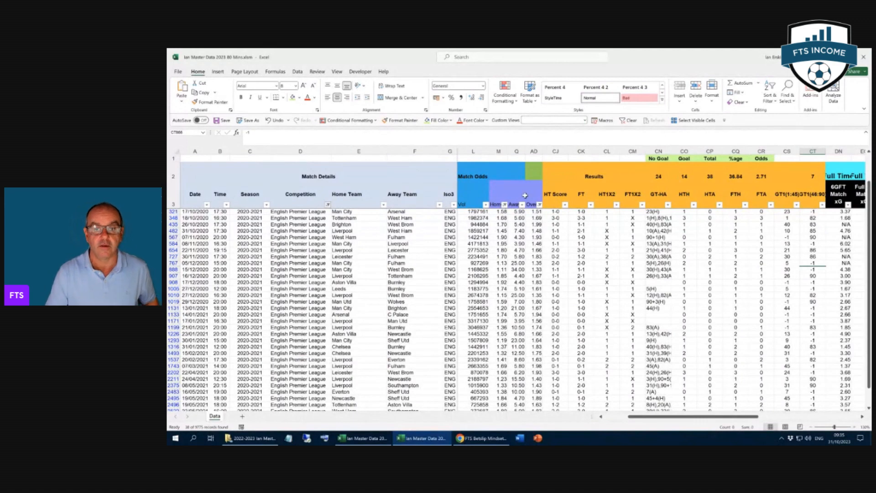
- Widen the Home Win Back custom filter so the upper limit is 2 instead of 1.99
{"action": "left_click", "coordinate": [537, 204]}
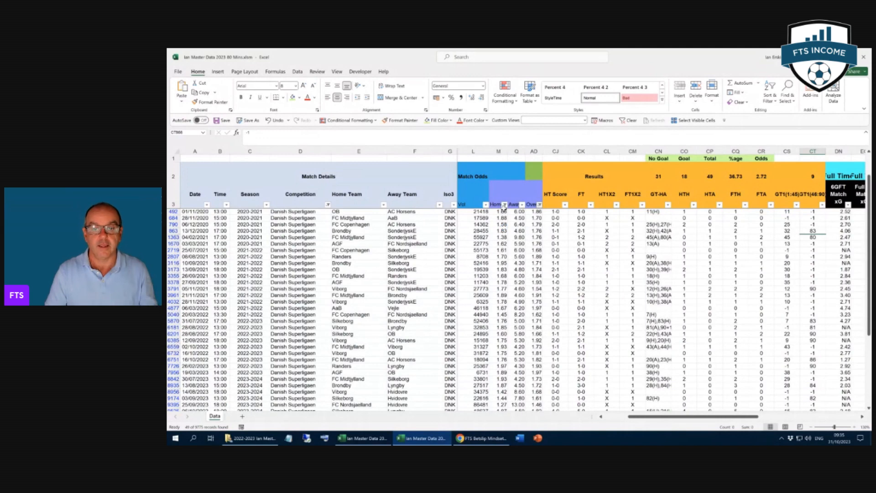
{"action": "scroll", "scroll_direction": "down", "scroll_amount": 3}
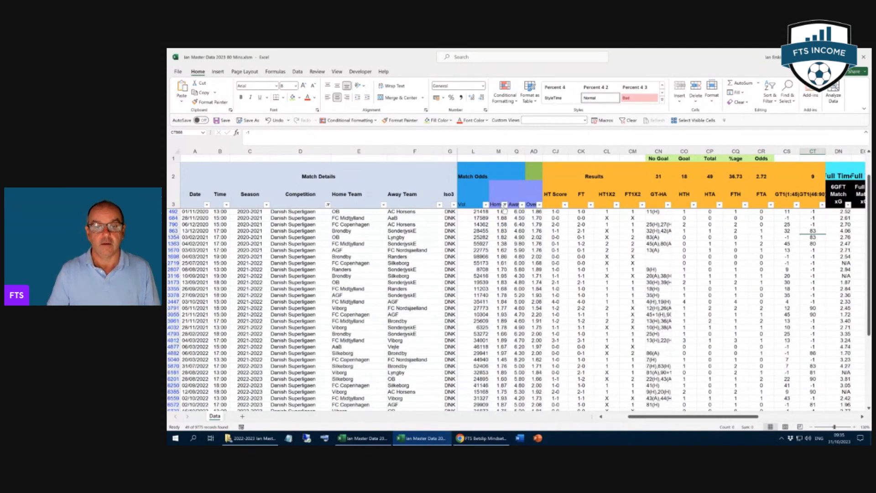
{"action": "left_click", "coordinate": [502, 203]}
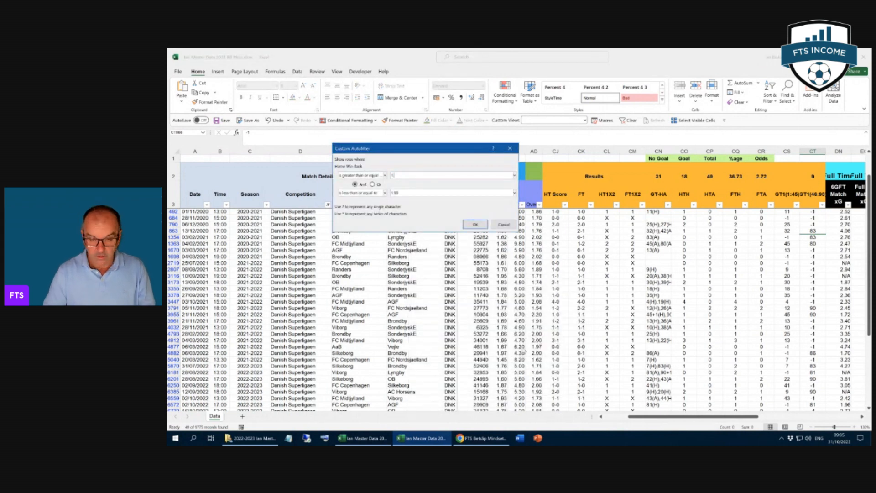
{"action": "type", "text": ".0"}
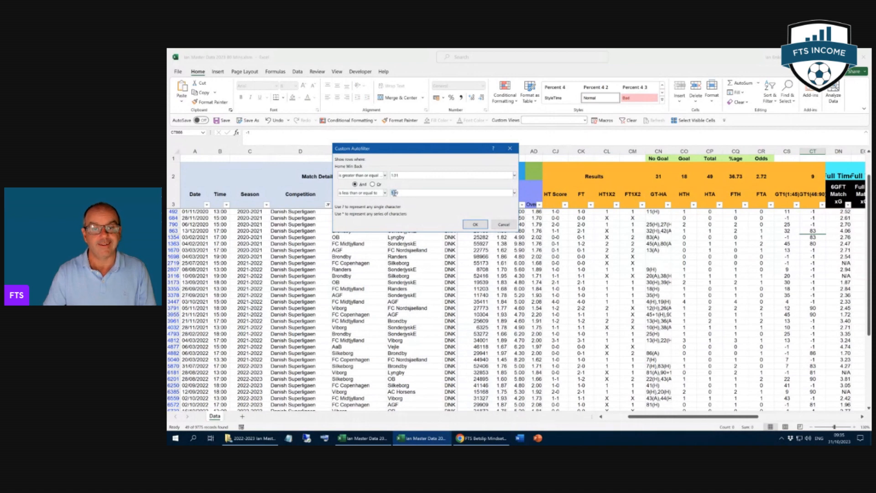
{"action": "type", "text": "1.99"}
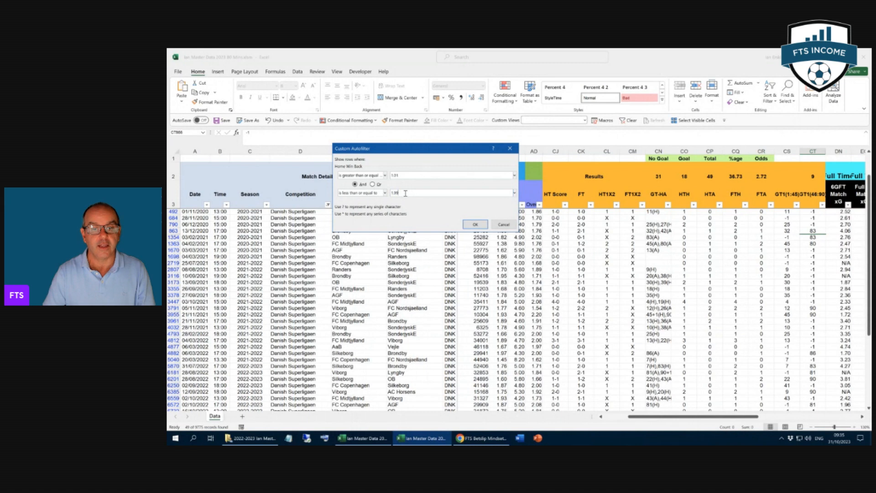
{"action": "type", "text": "2"}
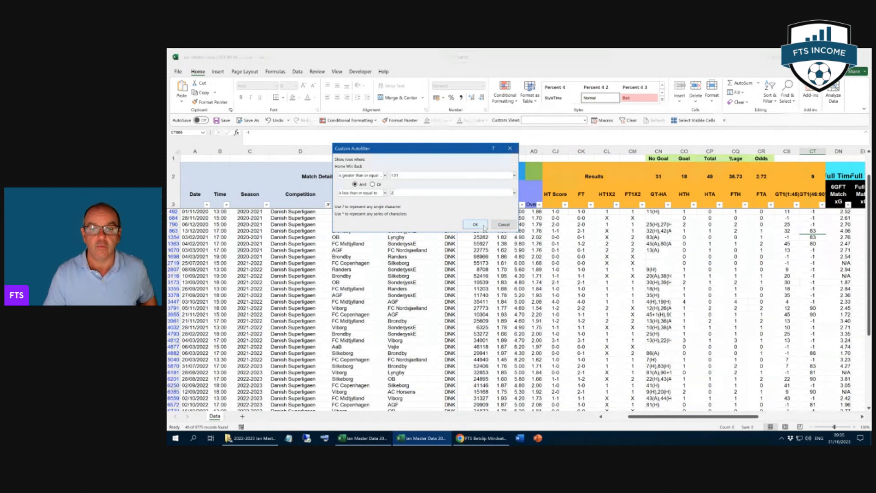
{"action": "left_click", "coordinate": [475, 224]}
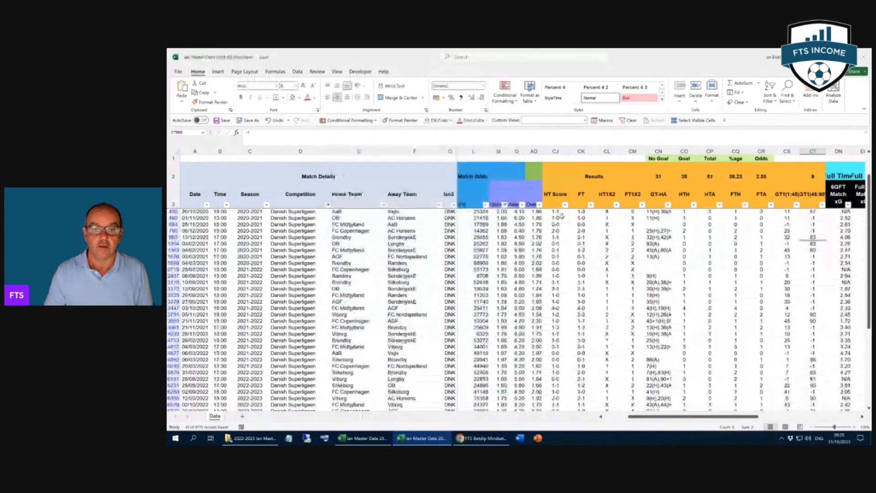
- Filter the HT Score column to 1-1 only, leaving 8 Danish Superliga matches
{"action": "left_click", "coordinate": [564, 204]}
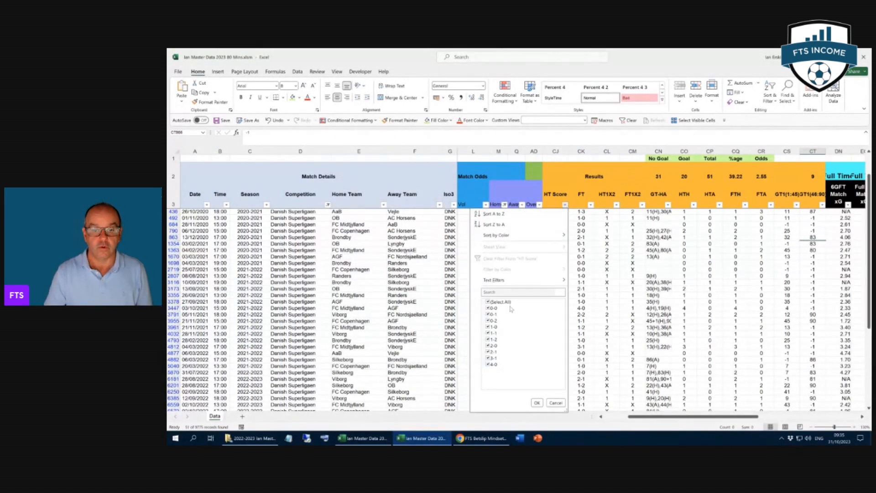
{"action": "left_click", "coordinate": [488, 302]}
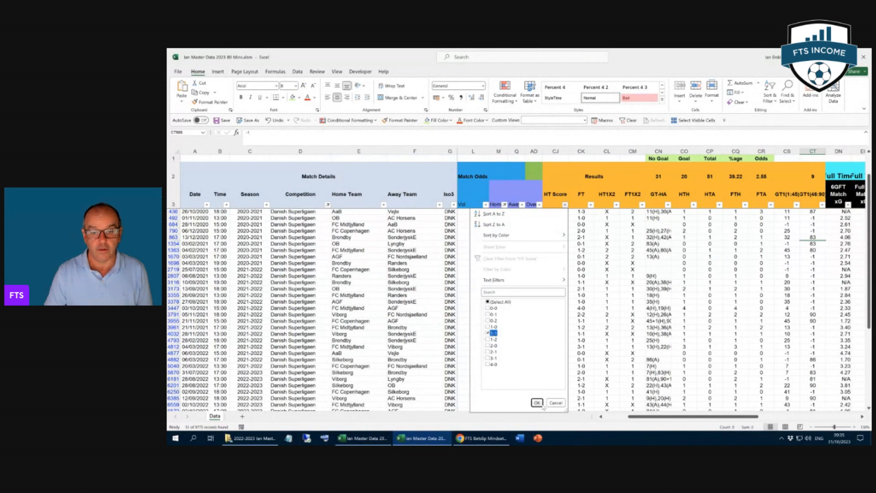
{"action": "left_click", "coordinate": [537, 403]}
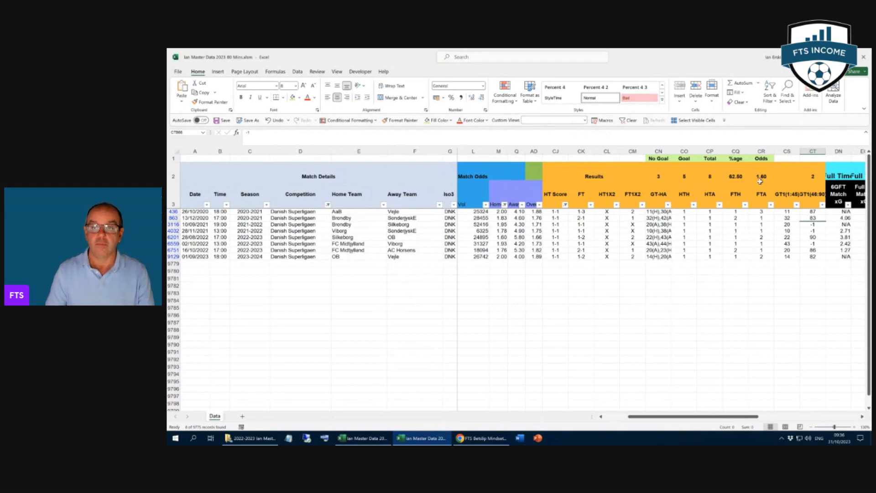
{"action": "mouse_move", "coordinate": [705, 283]}
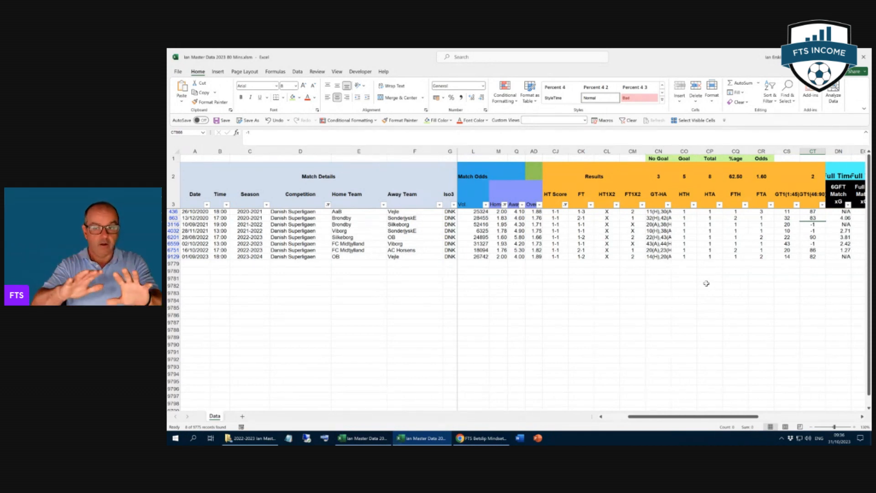
{"action": "mouse_move", "coordinate": [631, 324]}
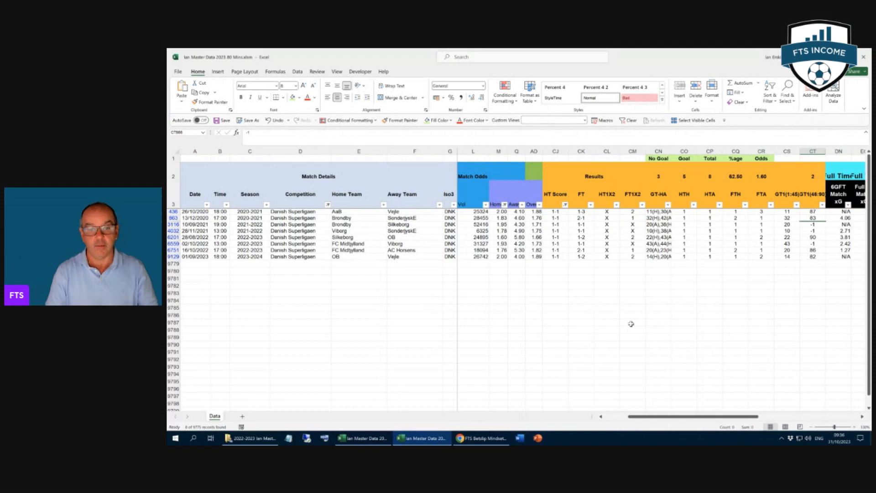
{"action": "mouse_move", "coordinate": [578, 317]}
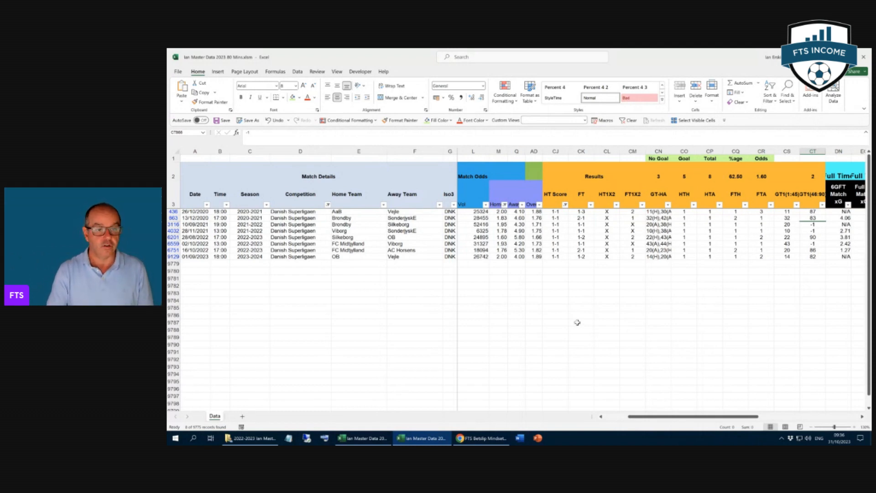
{"action": "mouse_move", "coordinate": [749, 211]}
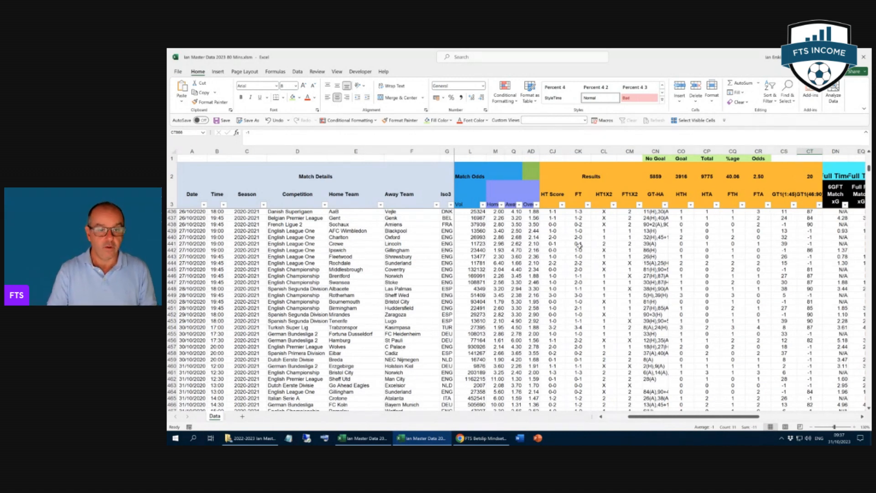
{"action": "mouse_move", "coordinate": [637, 253]}
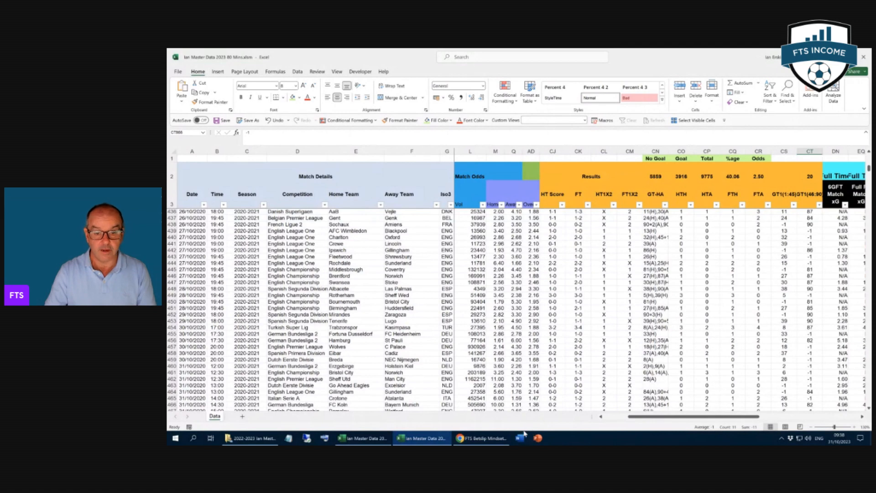
{"action": "left_click", "coordinate": [481, 438]}
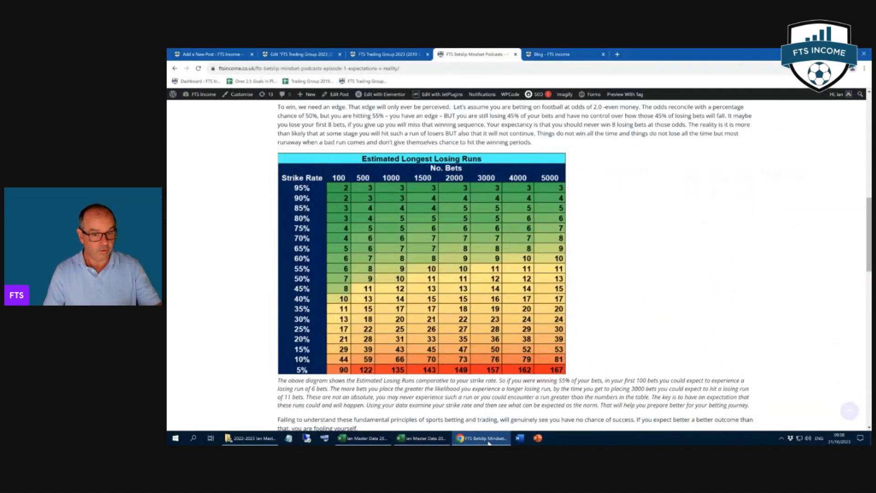
{"action": "left_click", "coordinate": [422, 437]}
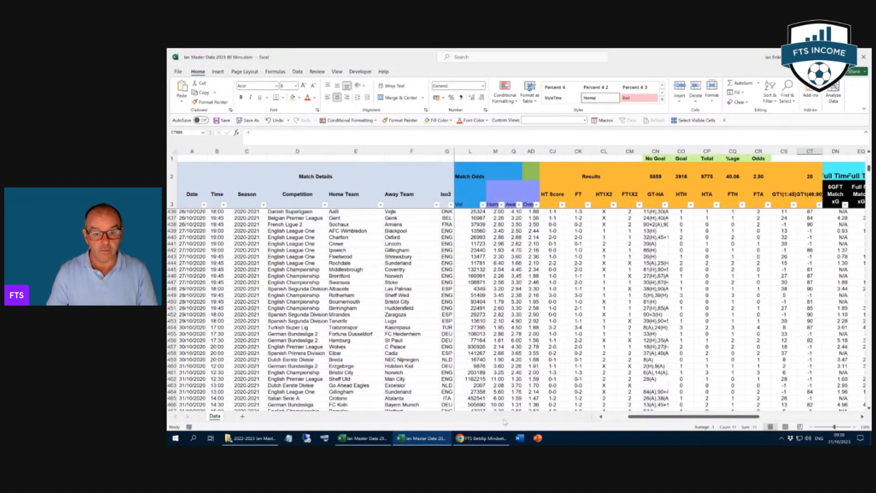
{"action": "left_click", "coordinate": [482, 438]}
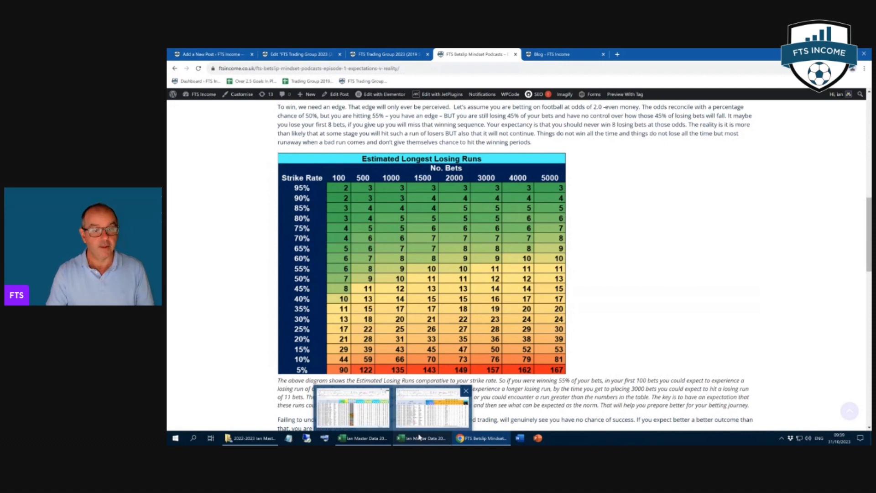
{"action": "left_click", "coordinate": [422, 438]}
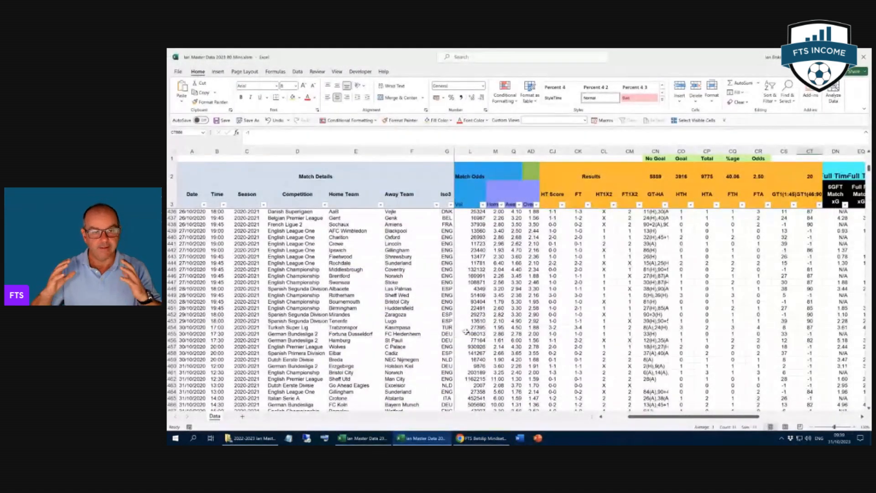